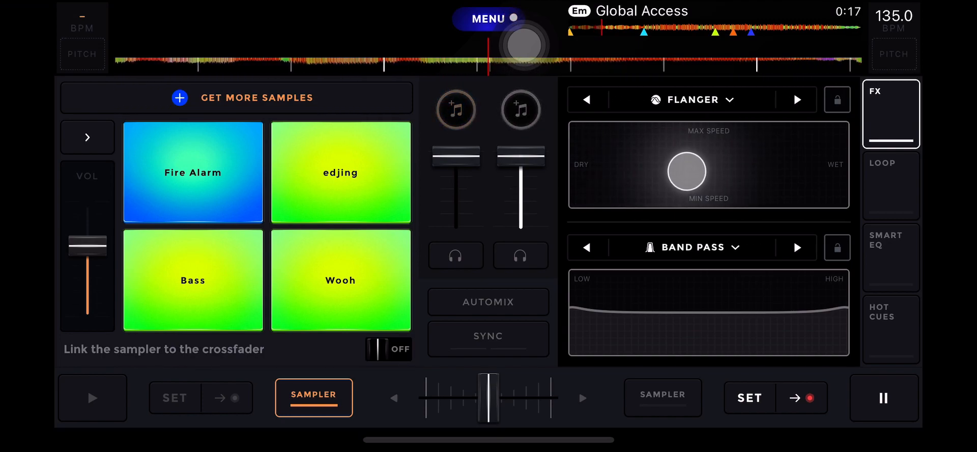
- Sweep the Flanger pad dry, then wetter and faster, then touch the Band Pass pad
left_click_drag(688, 171, 594, 181)
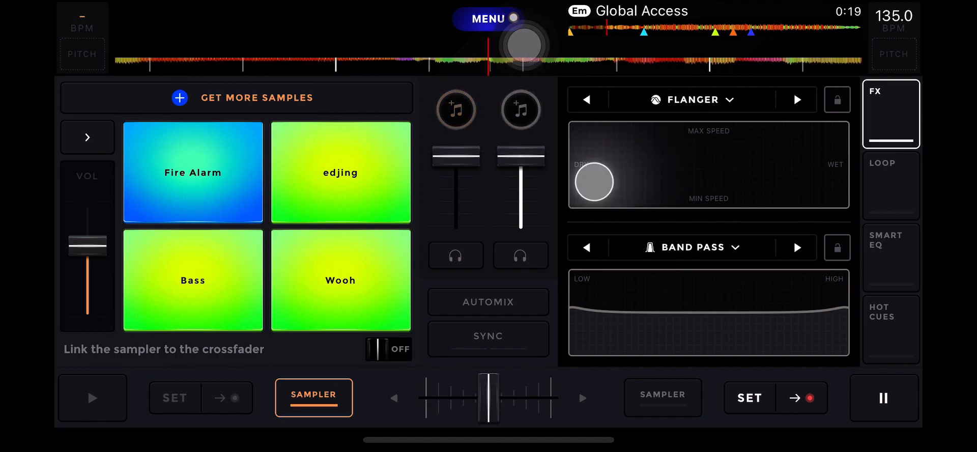
left_click_drag(594, 181, 658, 153)
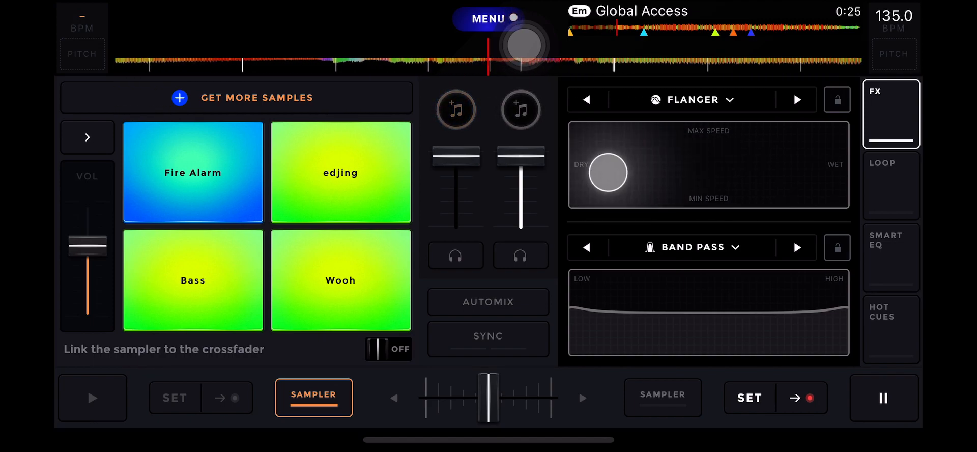
left_click_drag(607, 173, 701, 162)
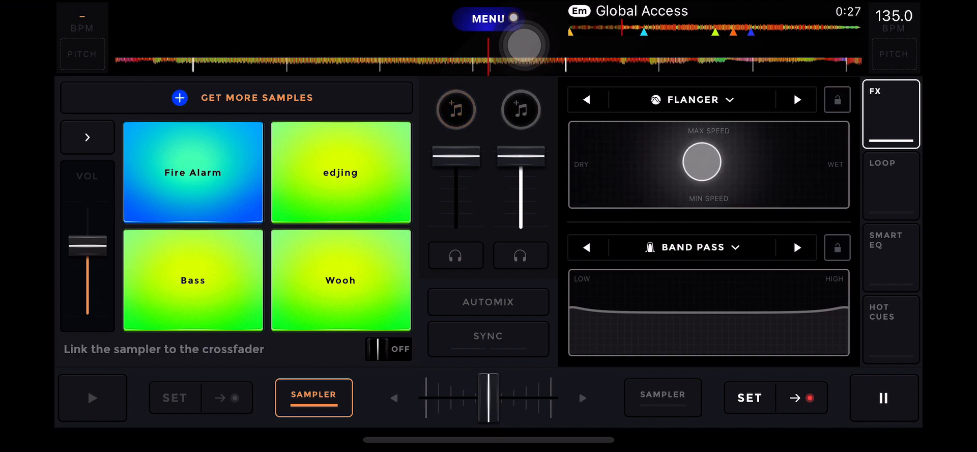
left_click_drag(701, 161, 641, 178)
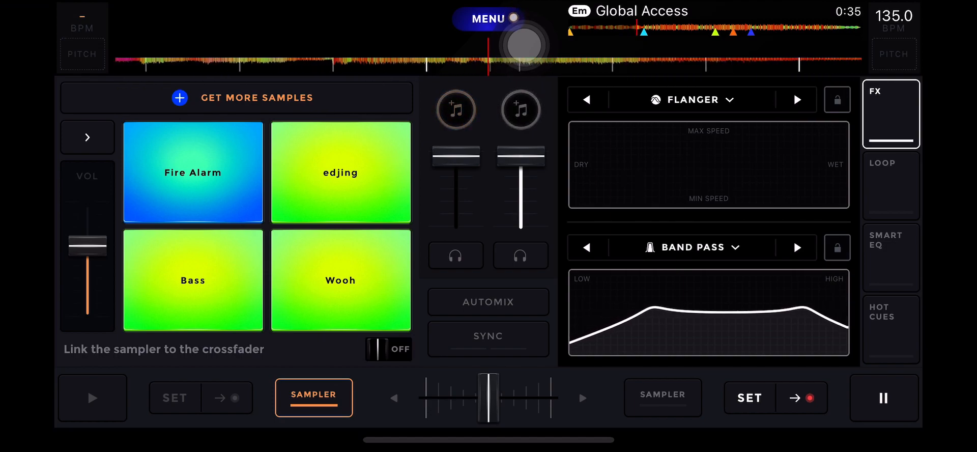
- Show the hot cue pads, sweep the flanger low on the dry side, then use cue F at 00:38
left_click(890, 328)
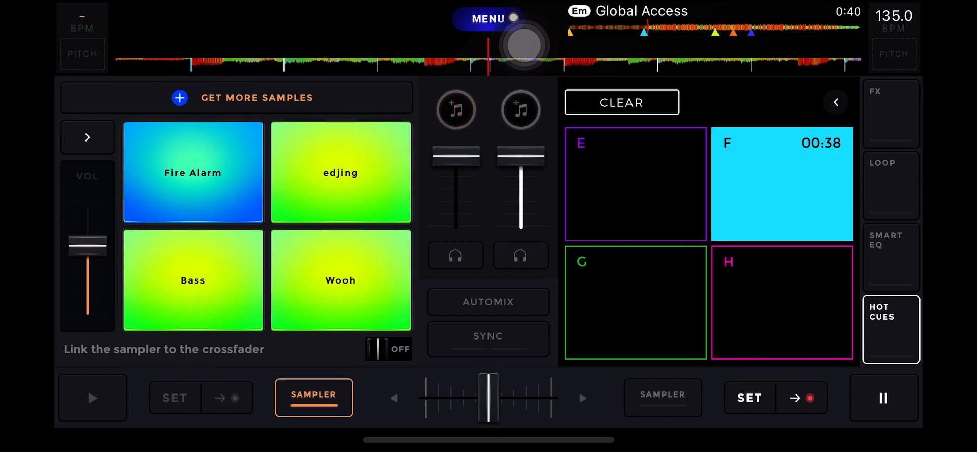
left_click(891, 113)
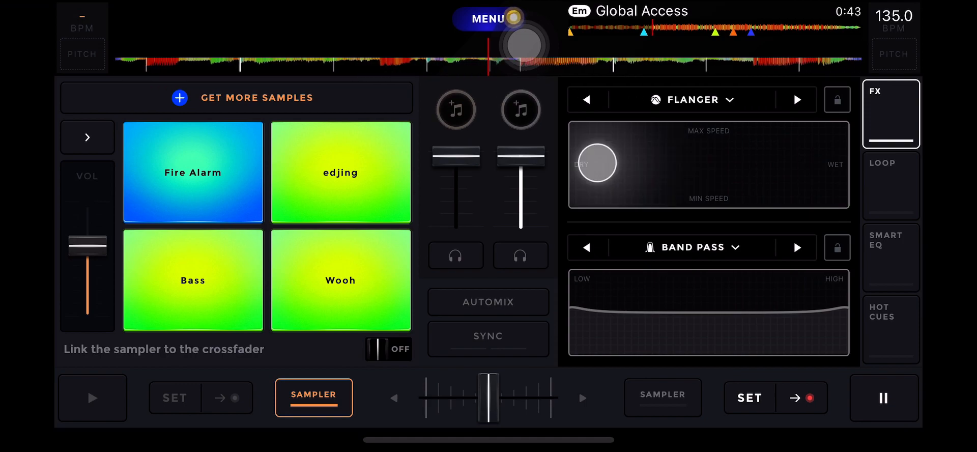
left_click_drag(596, 163, 603, 188)
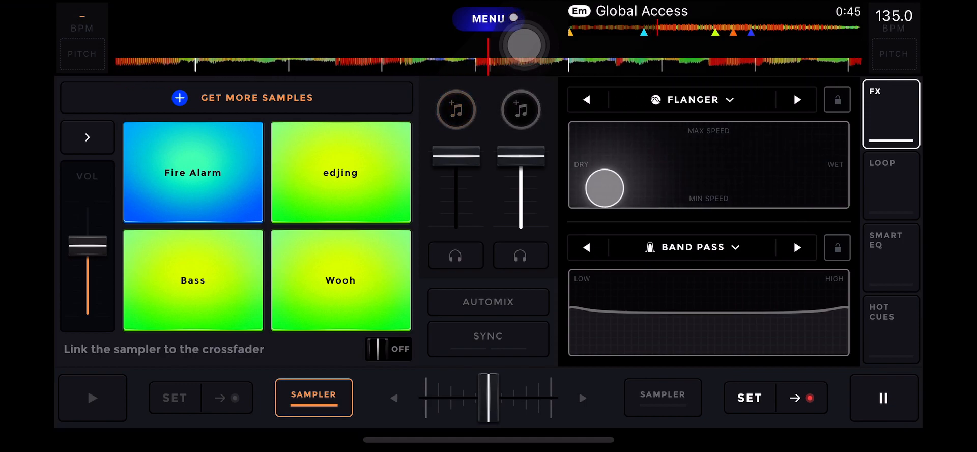
left_click(890, 330)
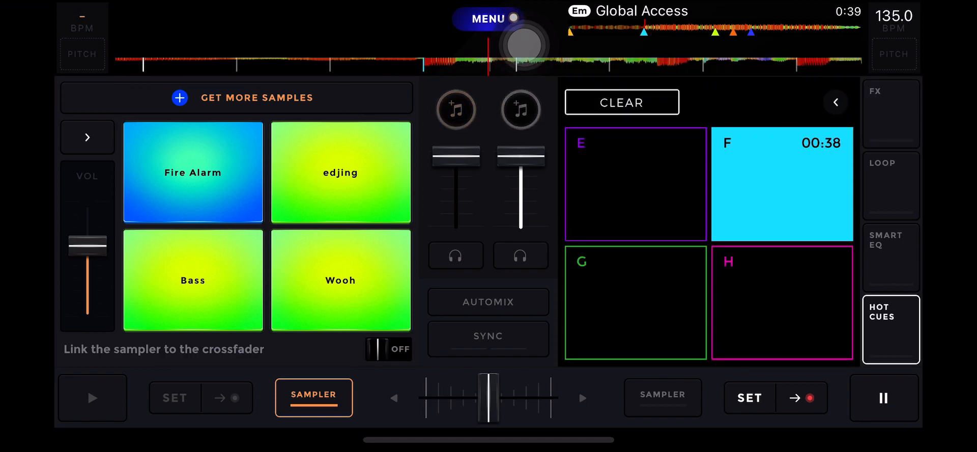
left_click(891, 113)
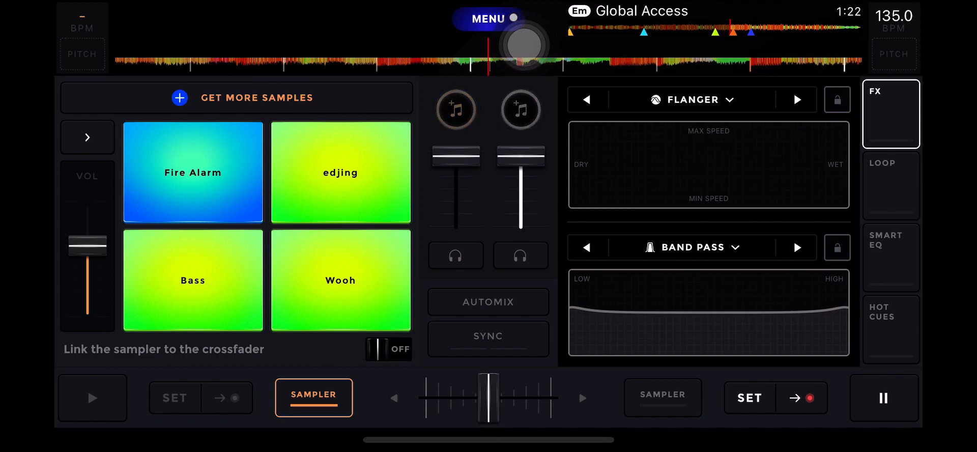
- Tap the Band Pass pad four times to roll off the track's lows and highs
left_click(588, 188)
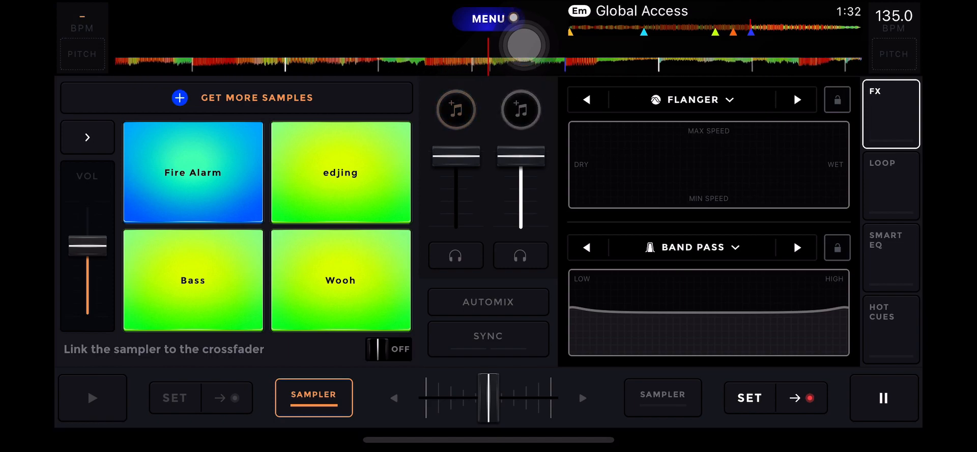
left_click(627, 181)
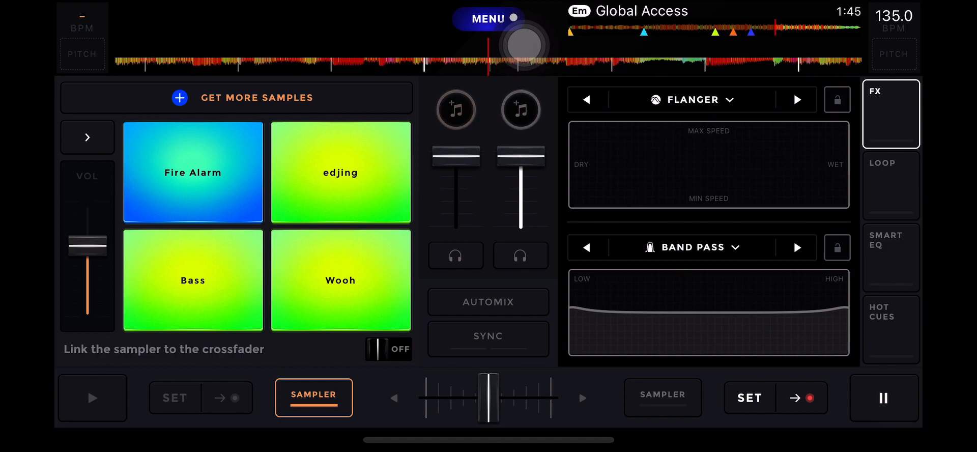
left_click(622, 174)
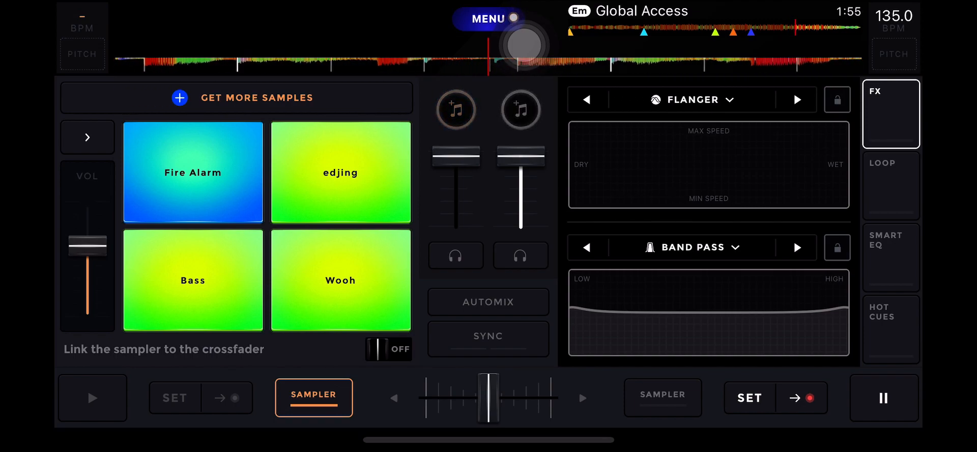
left_click(613, 188)
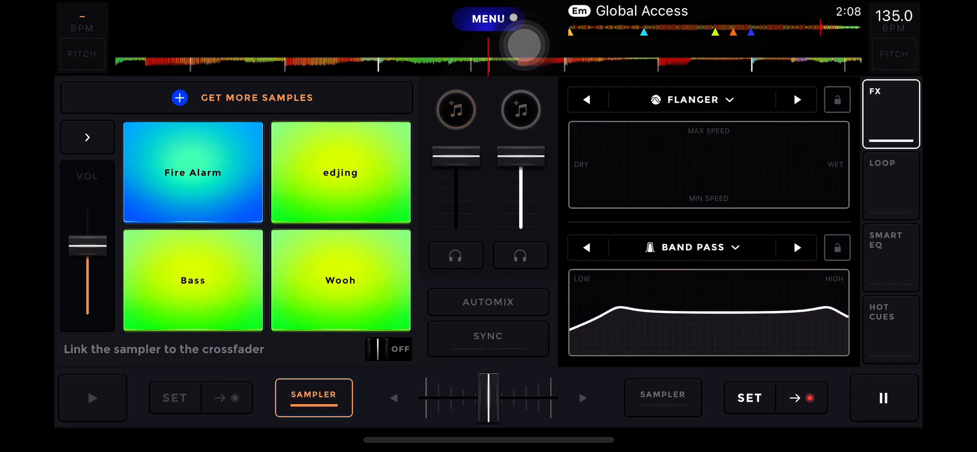
- Engage the flanger near its dry edge and sweep across the dry half
left_click(627, 167)
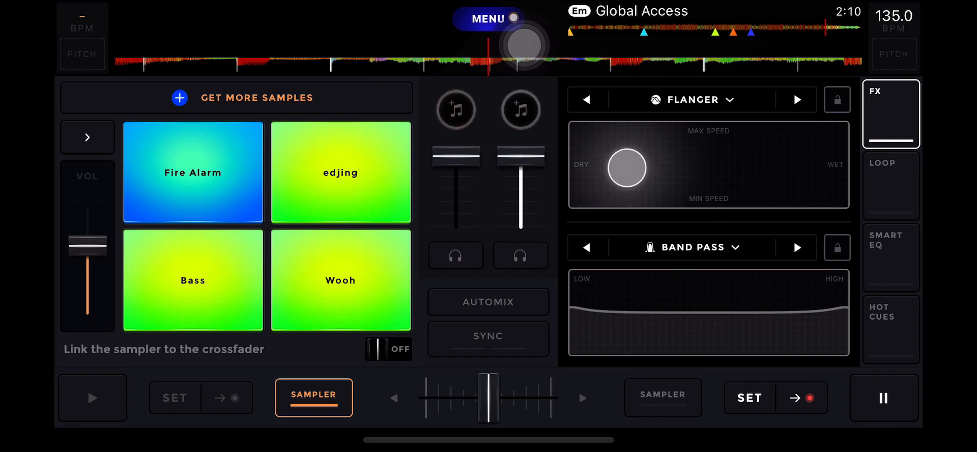
left_click_drag(628, 167, 670, 177)
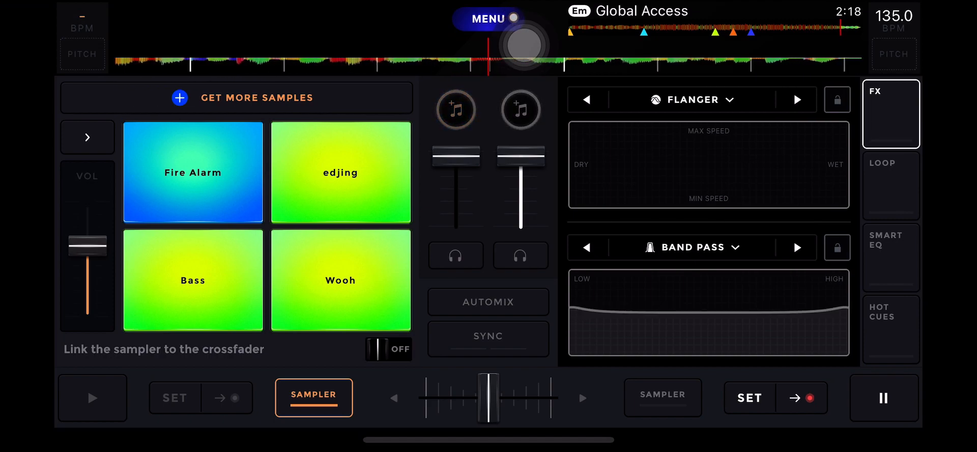
left_click(618, 180)
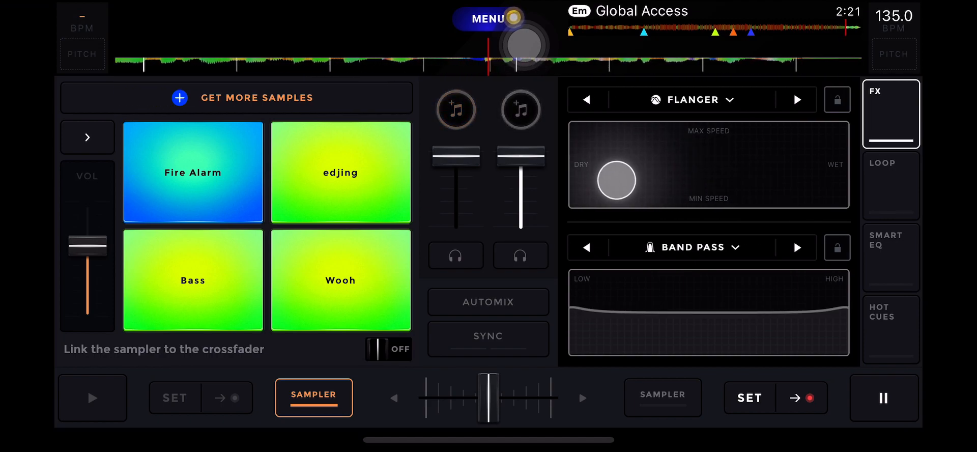